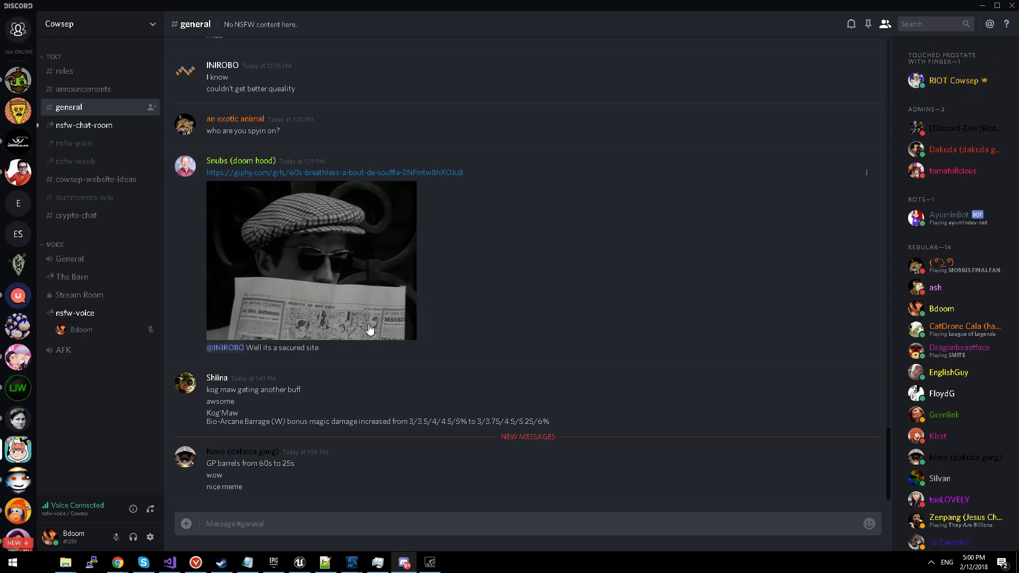
mouse_move(365, 413)
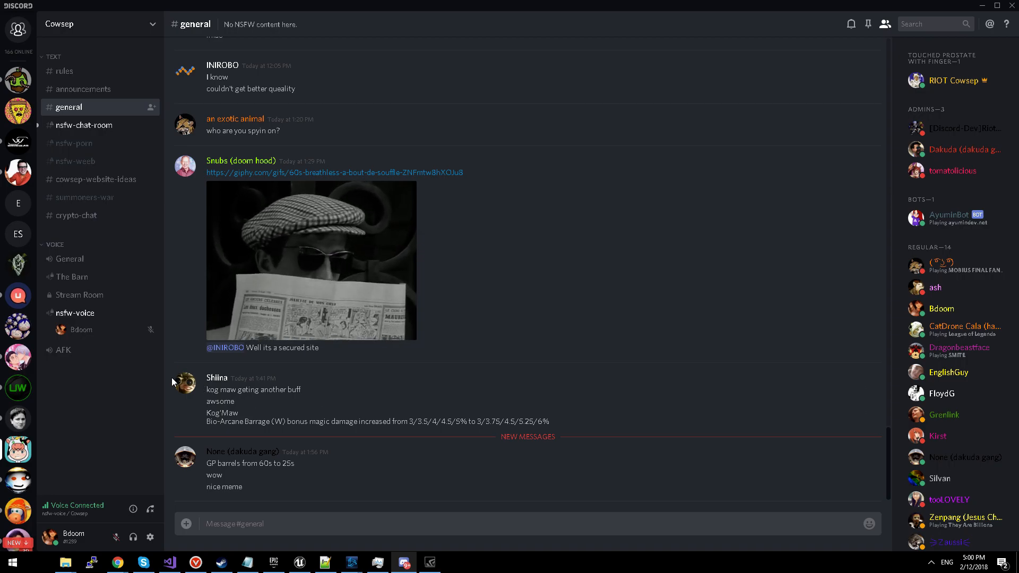
mouse_move(100, 312)
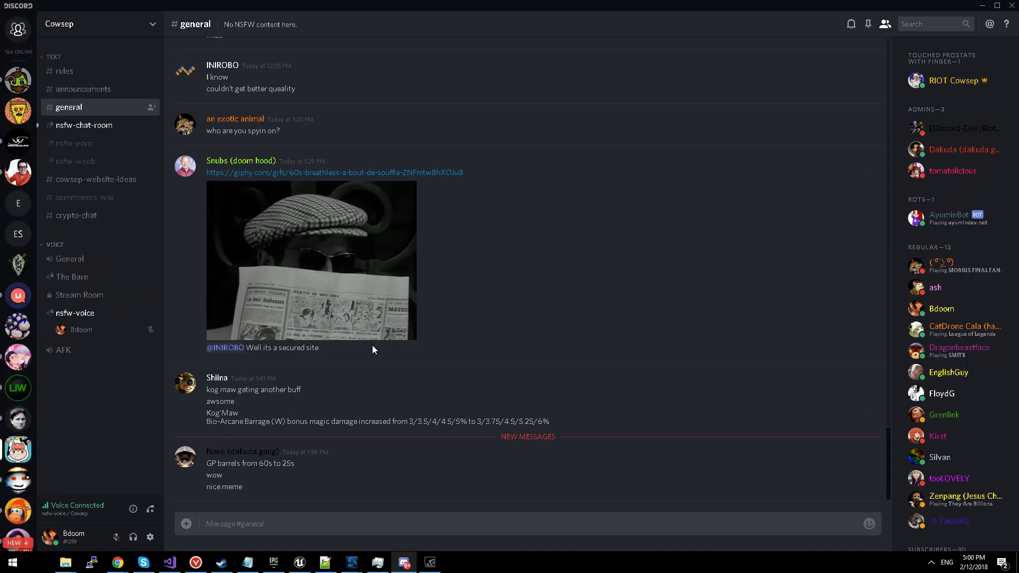
mouse_move(69, 258)
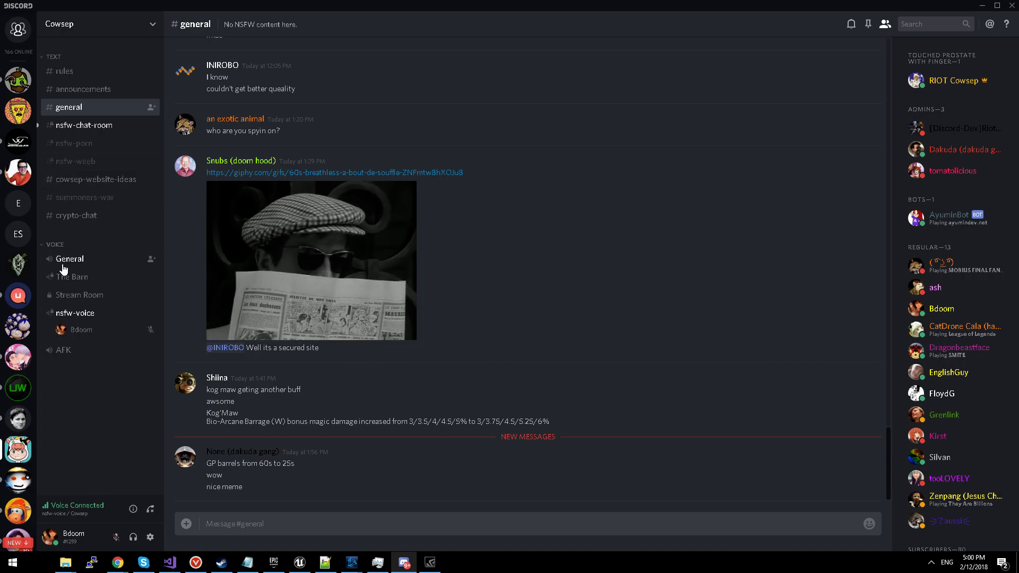
mouse_move(18, 387)
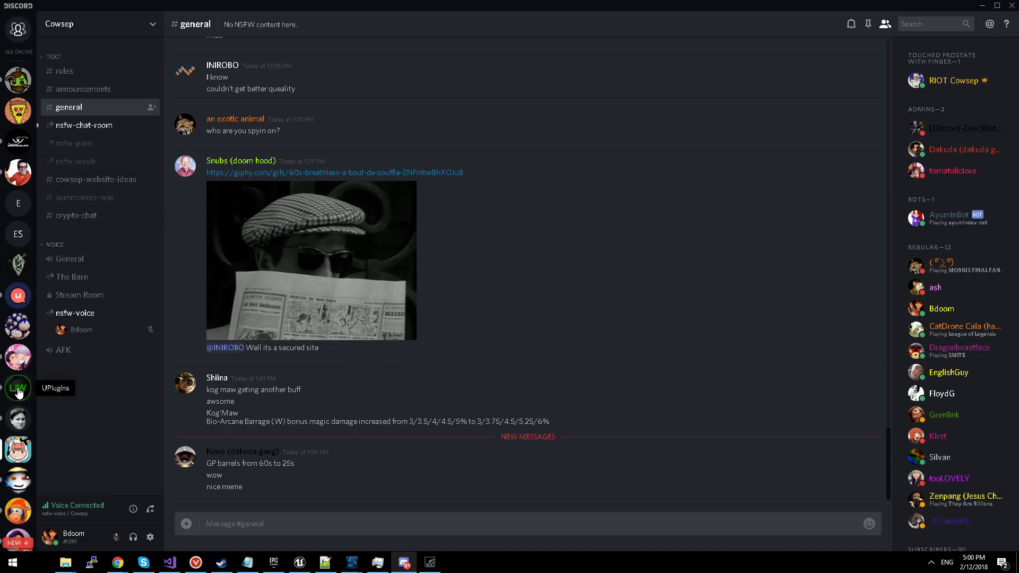
Turn on Server Mute for the UPlugins server via its context menu
right_click(18, 387)
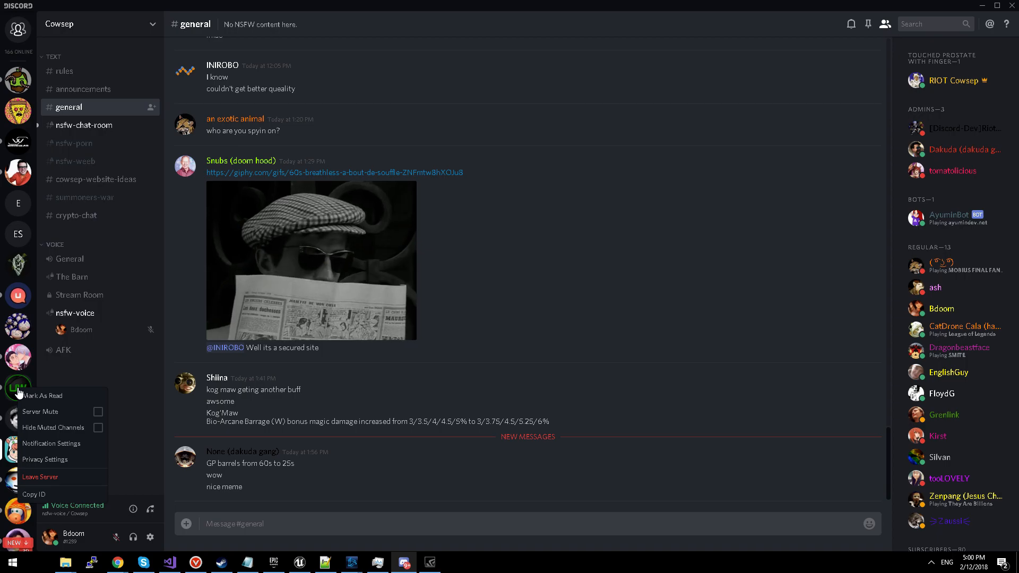
mouse_move(40, 411)
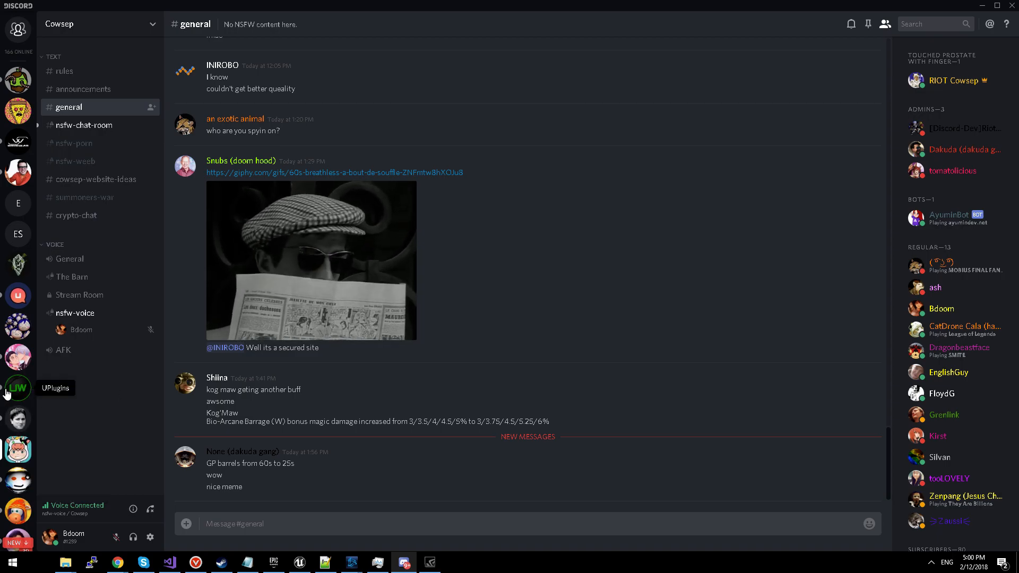
mouse_move(4, 391)
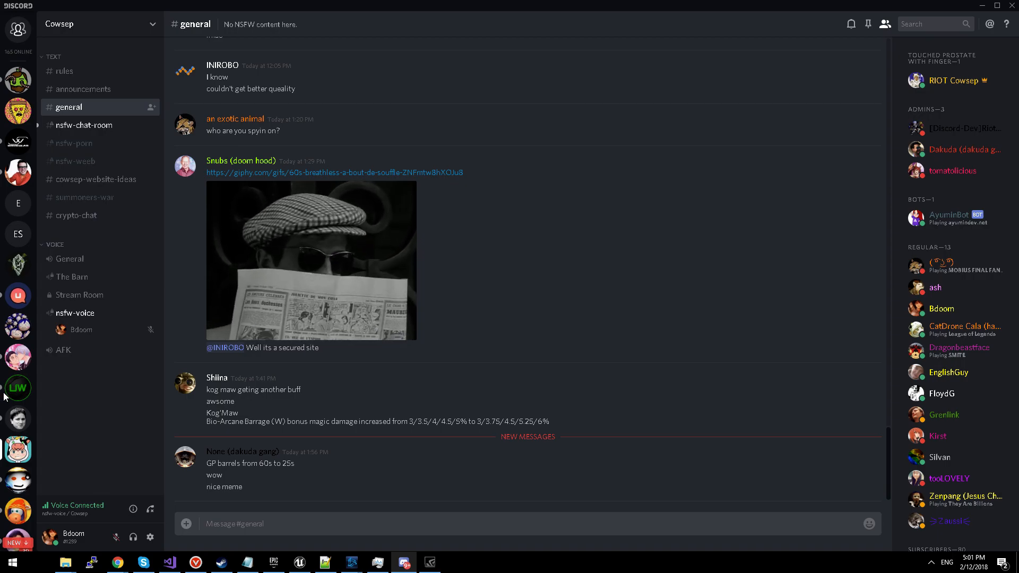
right_click(18, 388)
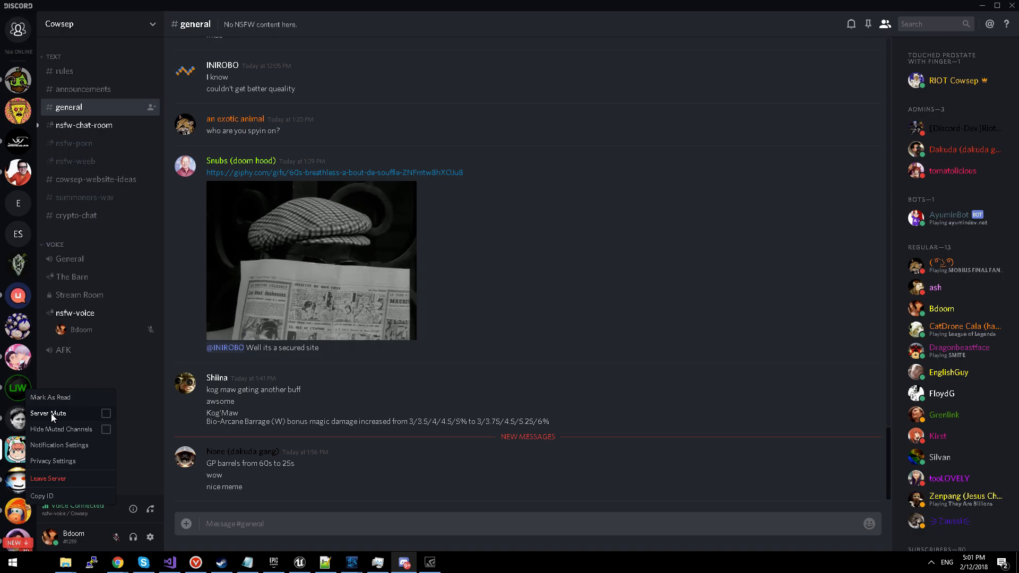
left_click(105, 414)
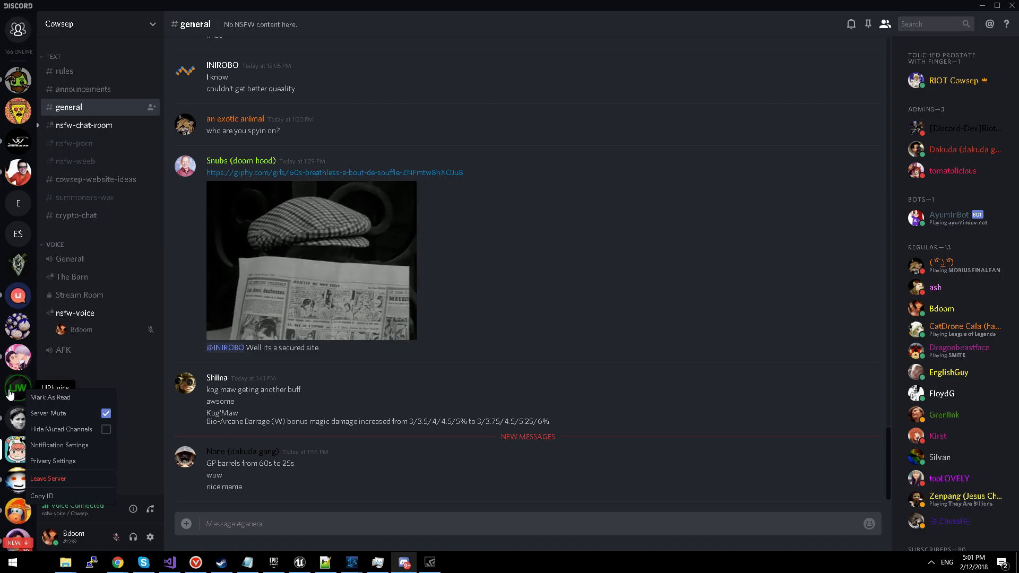
left_click(105, 414)
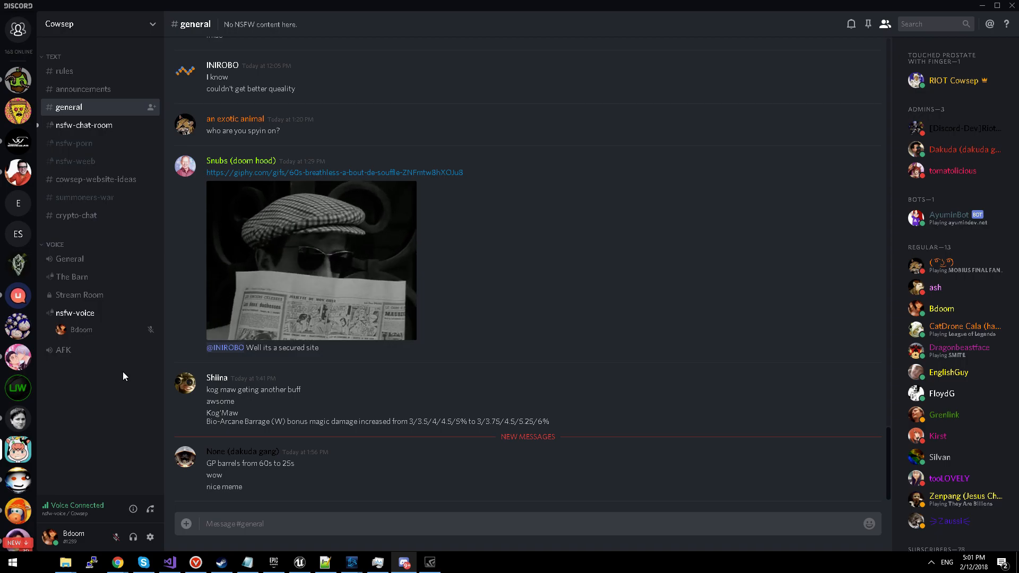
mouse_move(64, 70)
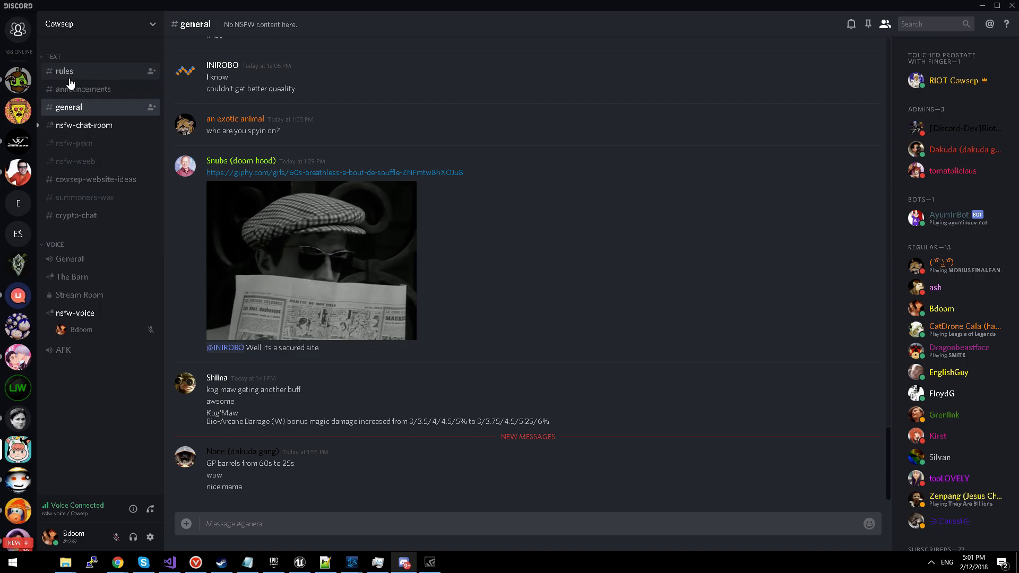
Bring up the #rules channel's context menu to mute it
right_click(64, 71)
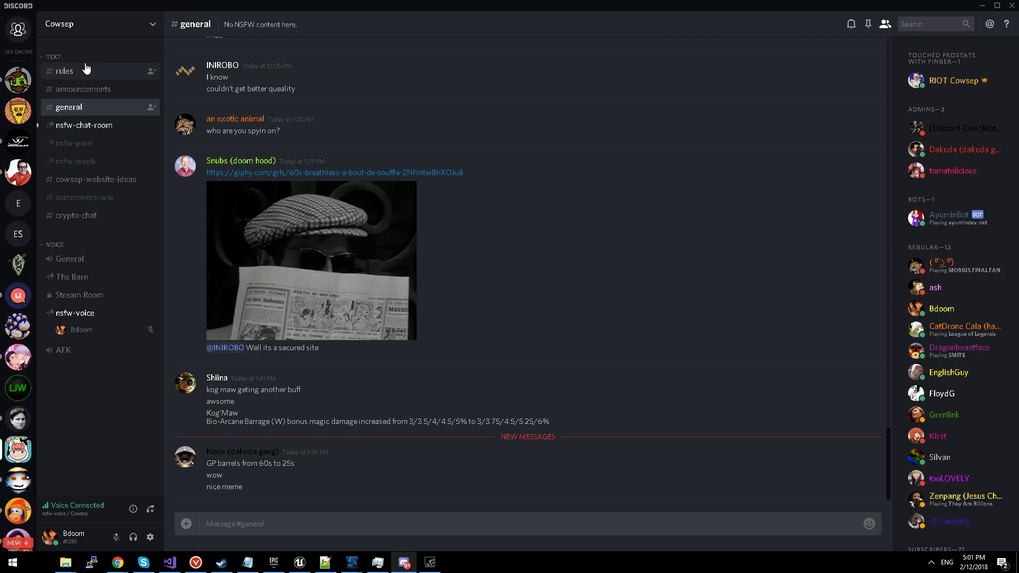
mouse_move(70, 77)
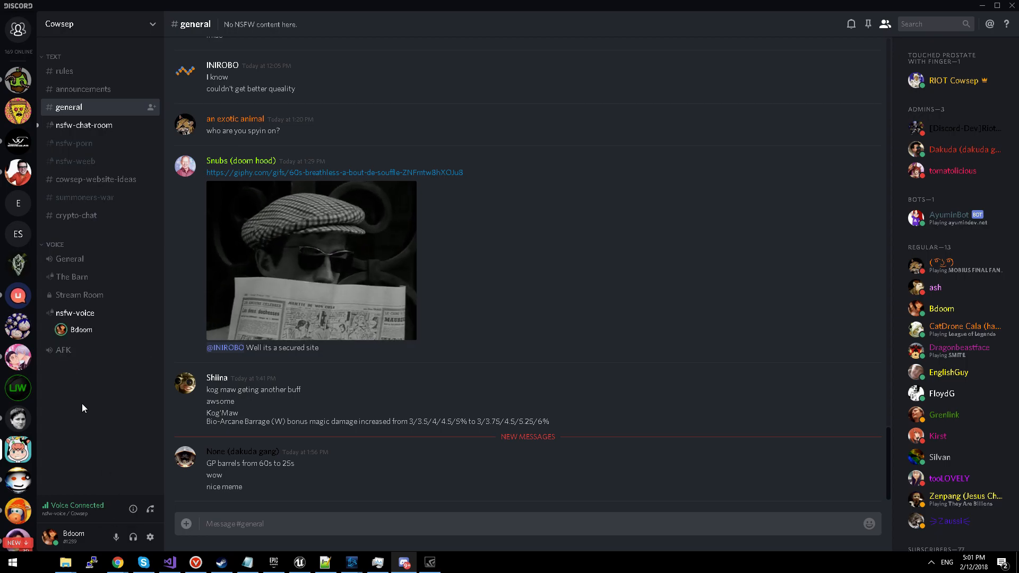
mouse_move(116, 538)
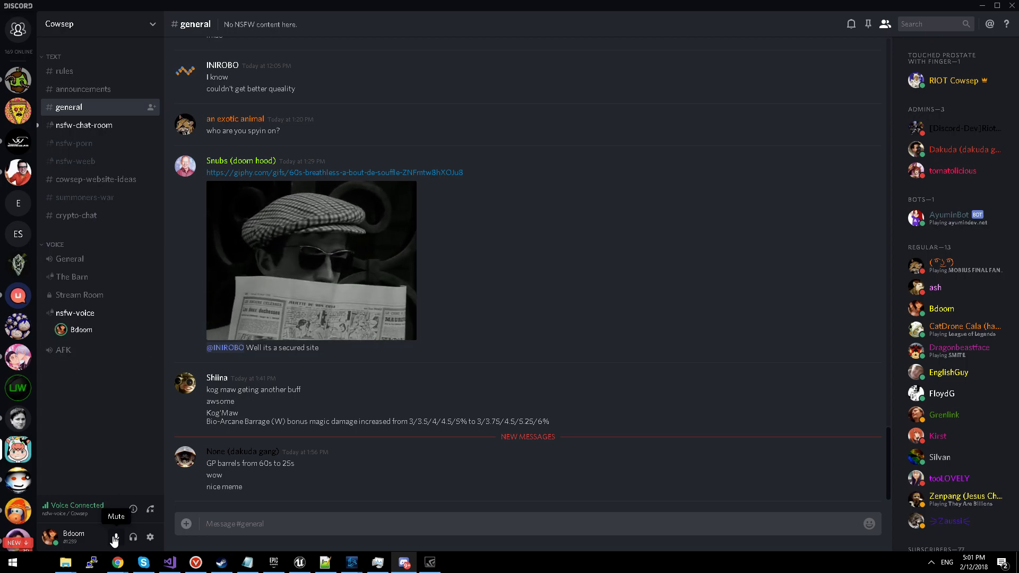
Mute Bdoom's microphone from the bottom-left user panel
left_click(114, 538)
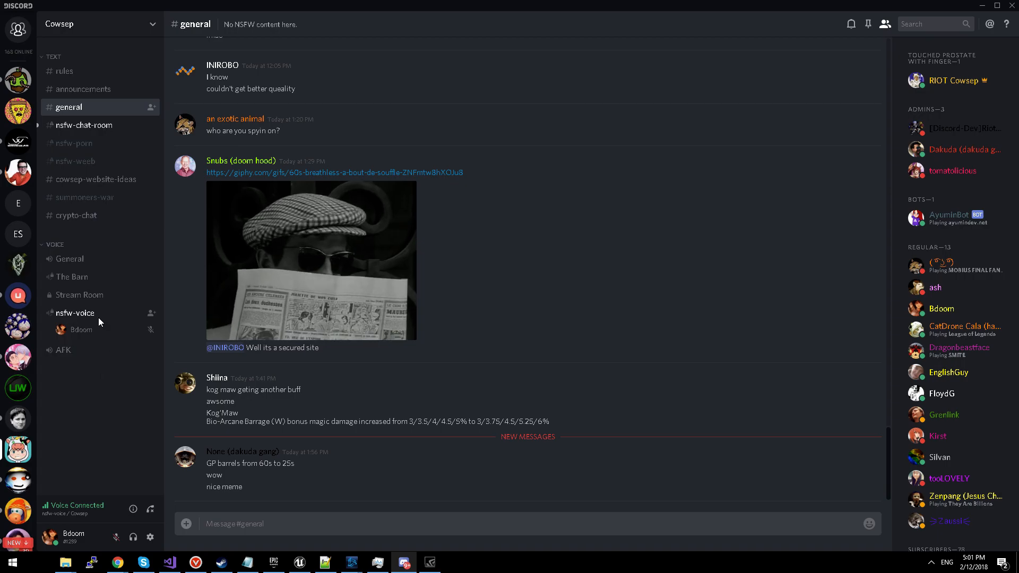
right_click(80, 330)
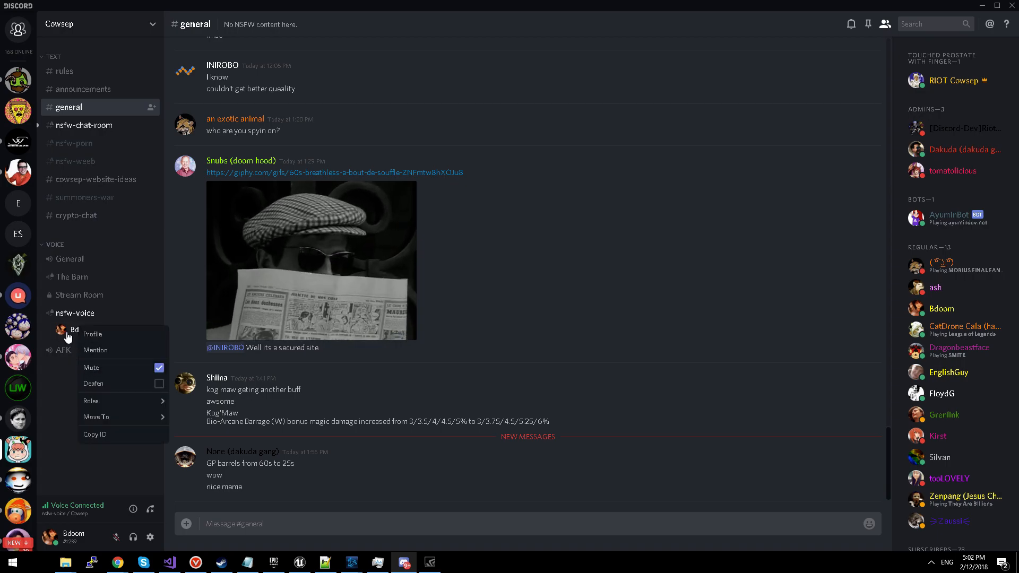
mouse_move(110, 391)
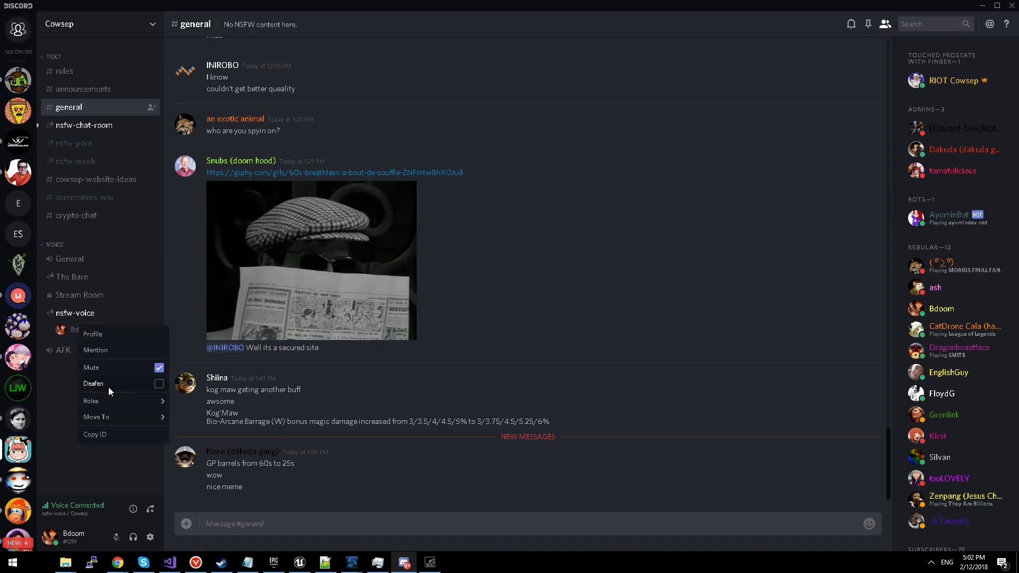
mouse_move(90, 368)
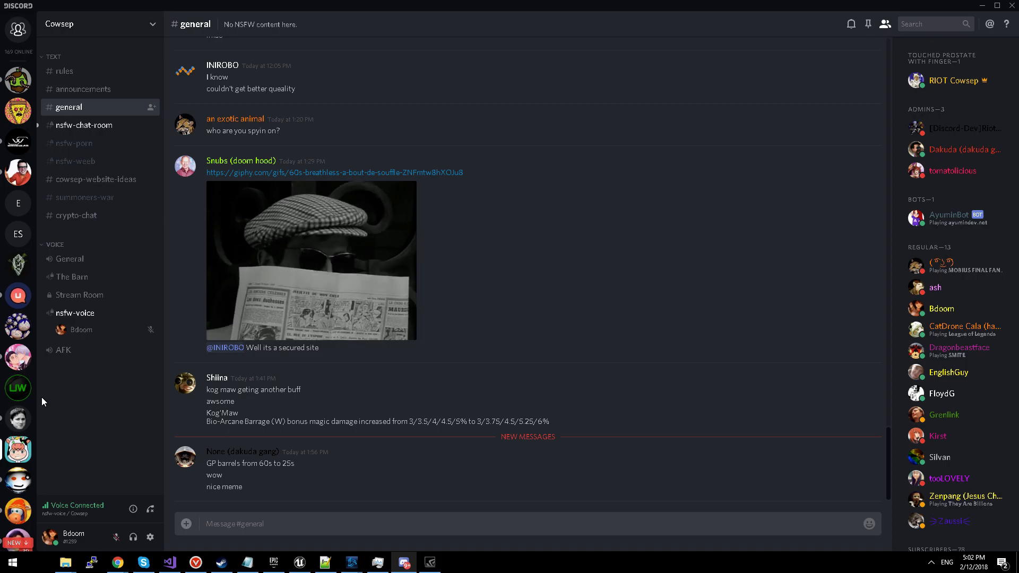
mouse_move(91, 384)
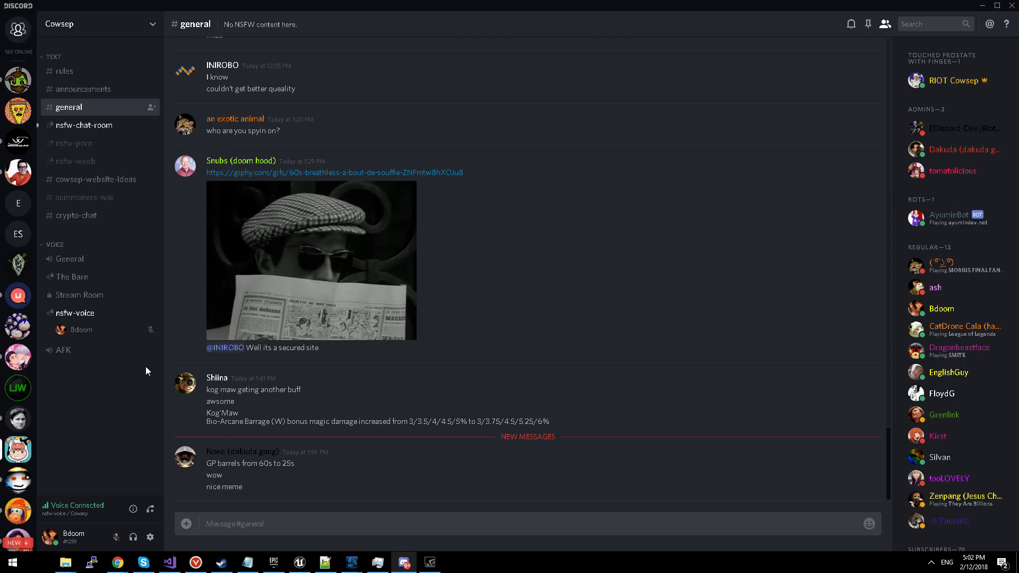
mouse_move(252, 431)
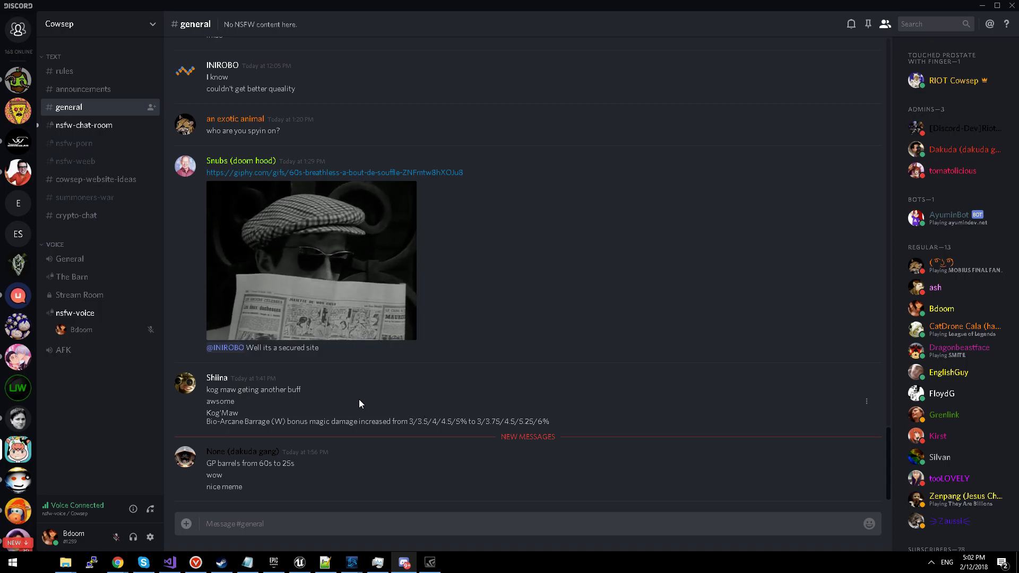
mouse_move(298, 384)
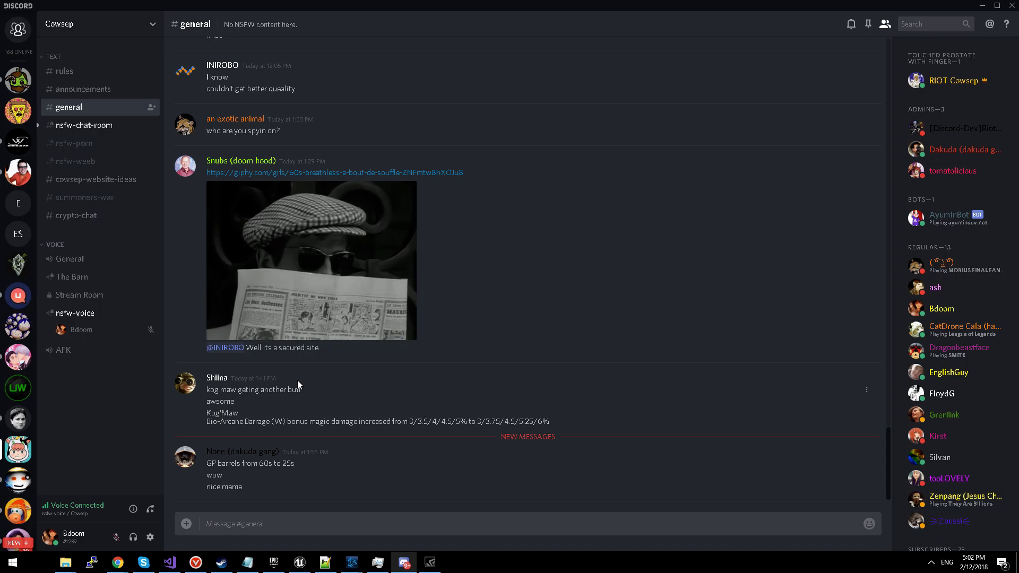